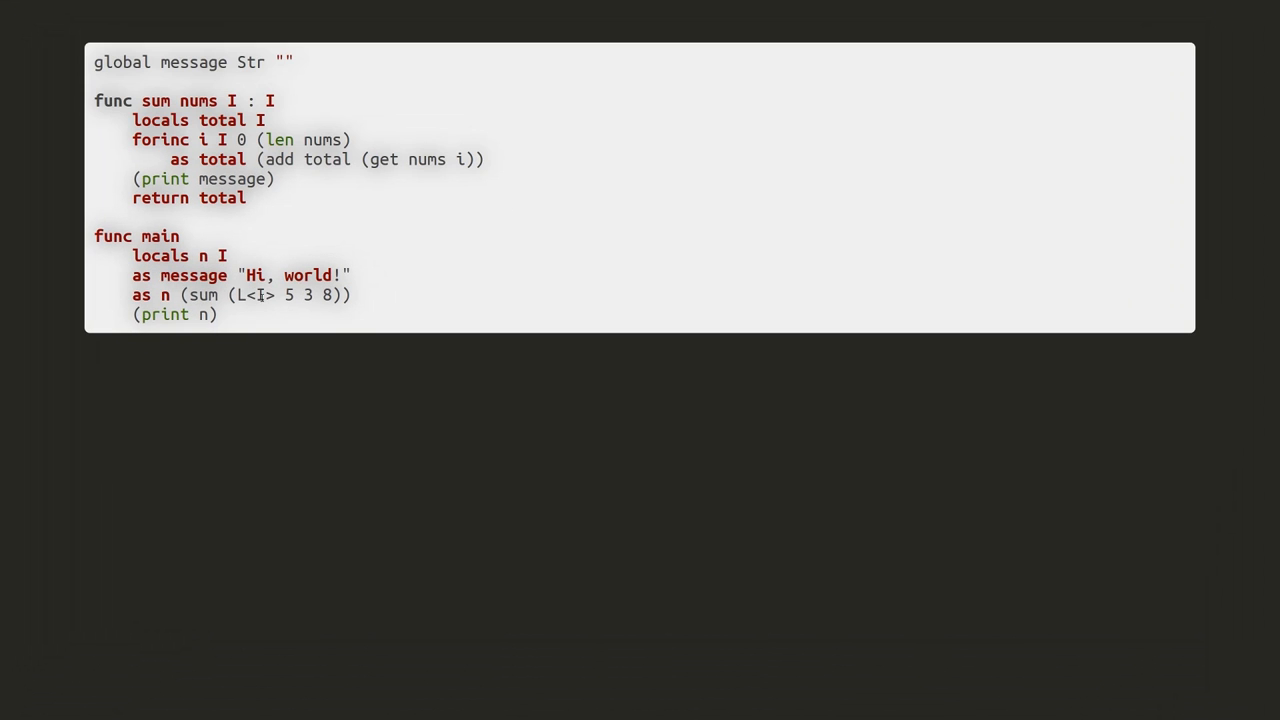
# Scroll through the GitHub pigeon repository's README describing Pigeon and GoPigeon, then back up.
pyautogui.doubleClick(254, 294)
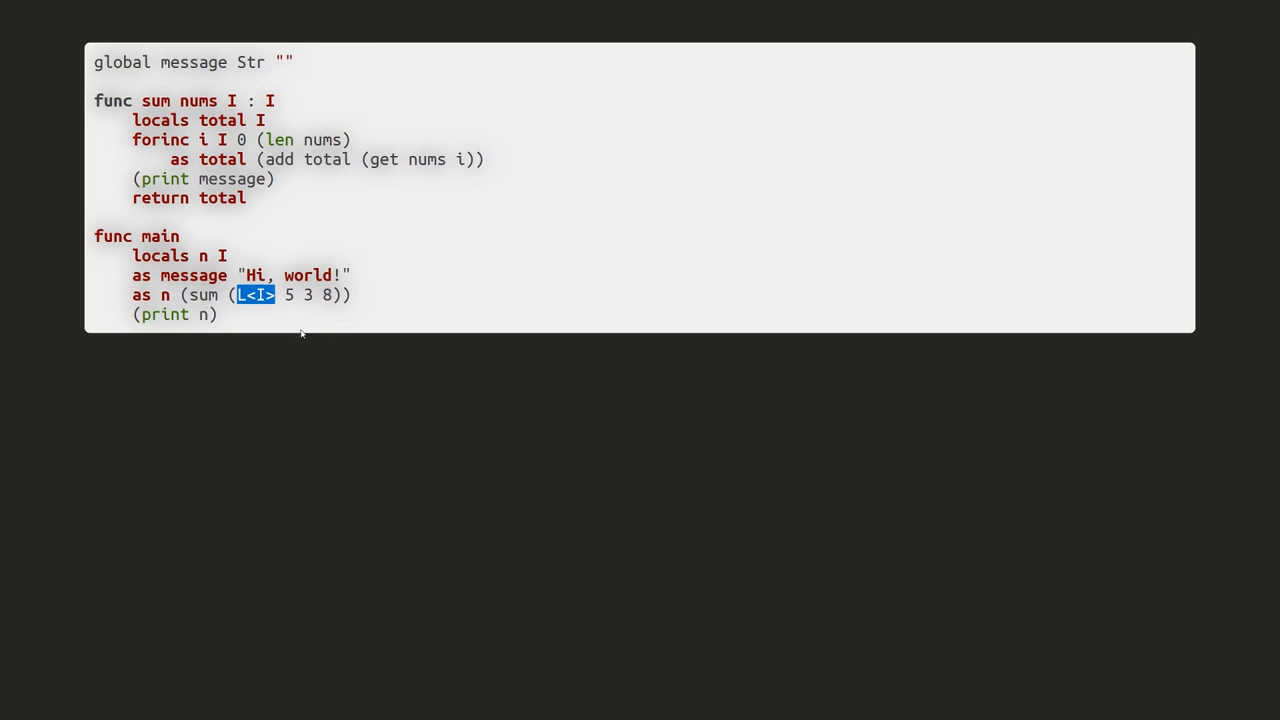
pyautogui.moveTo(296, 396)
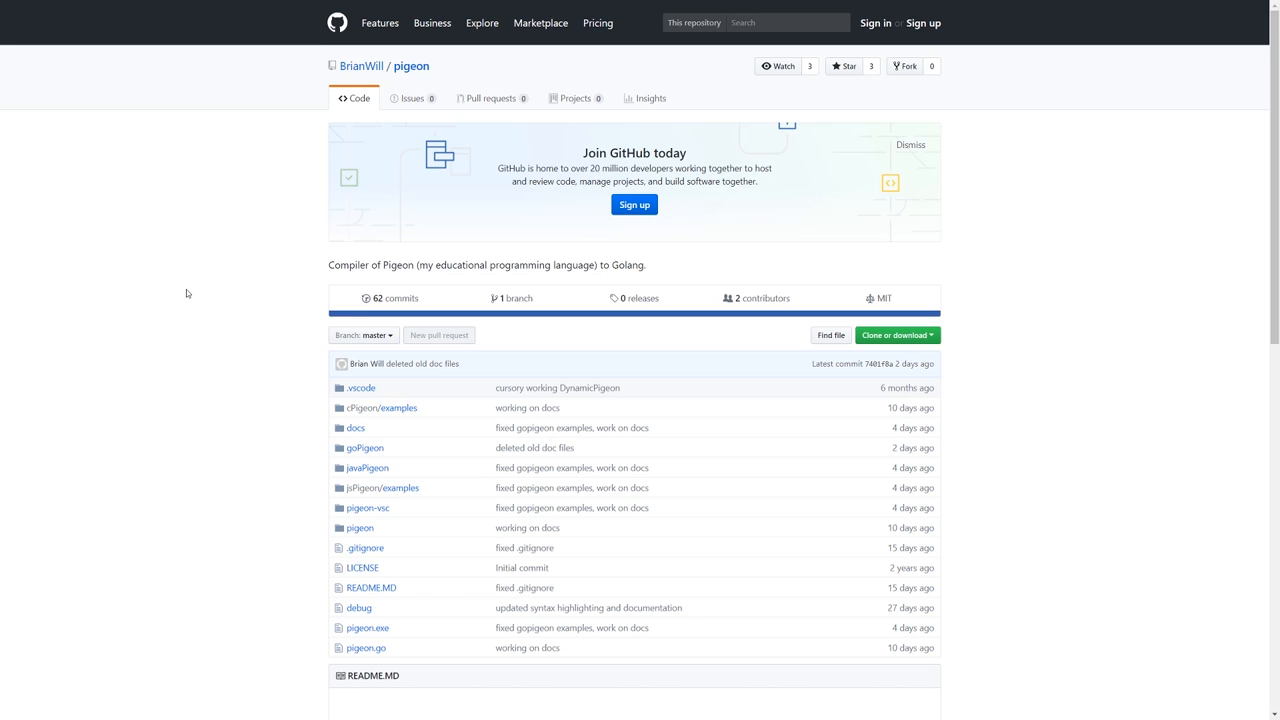
pyautogui.moveTo(203, 320)
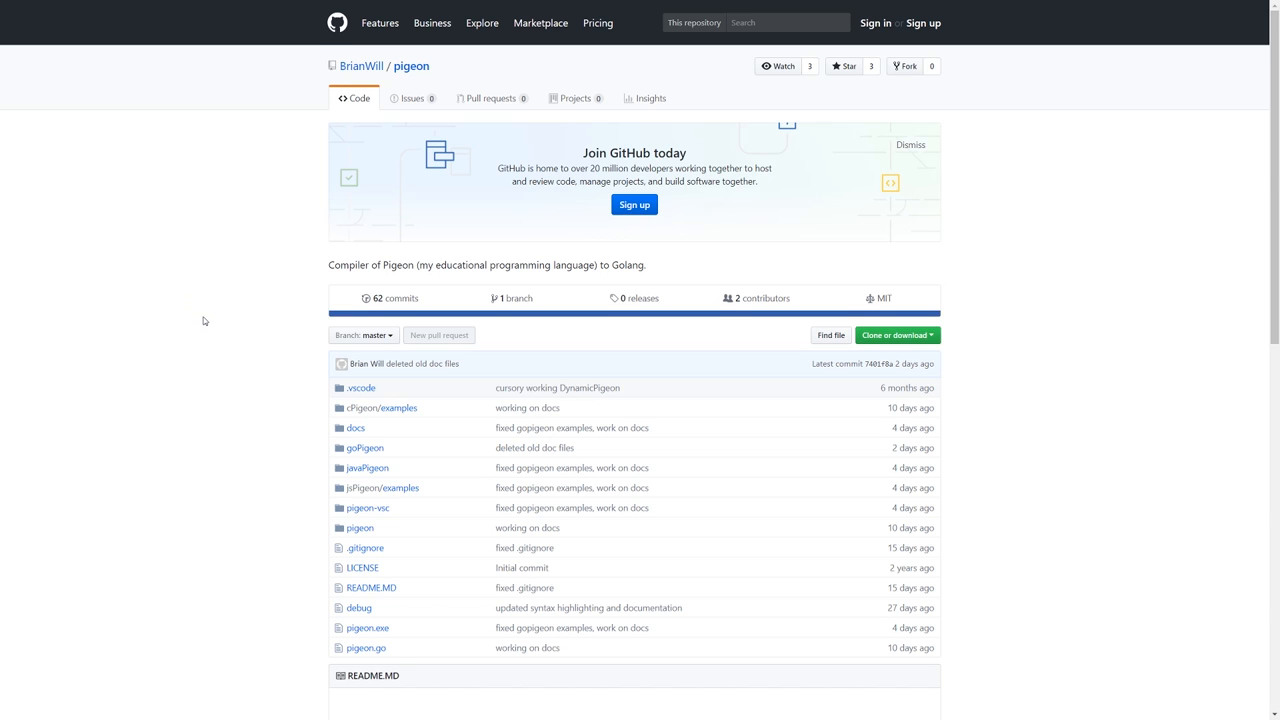
pyautogui.scroll(-3)
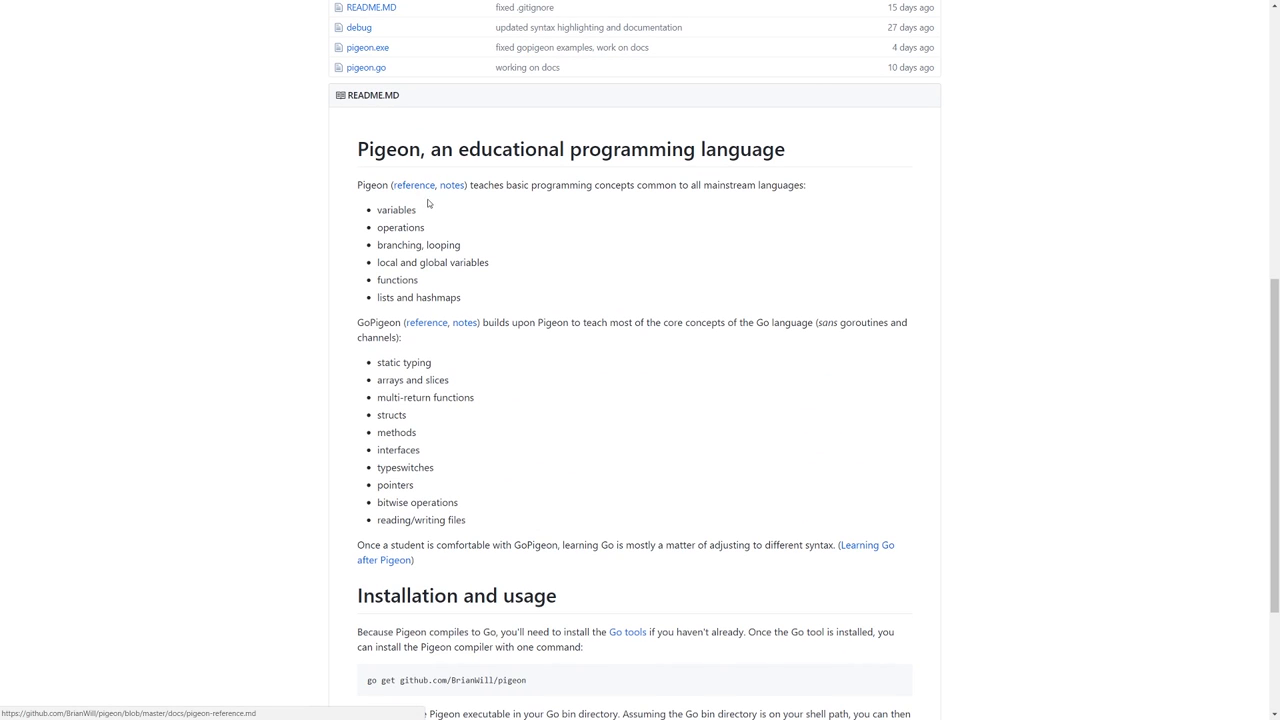
pyautogui.moveTo(490, 374)
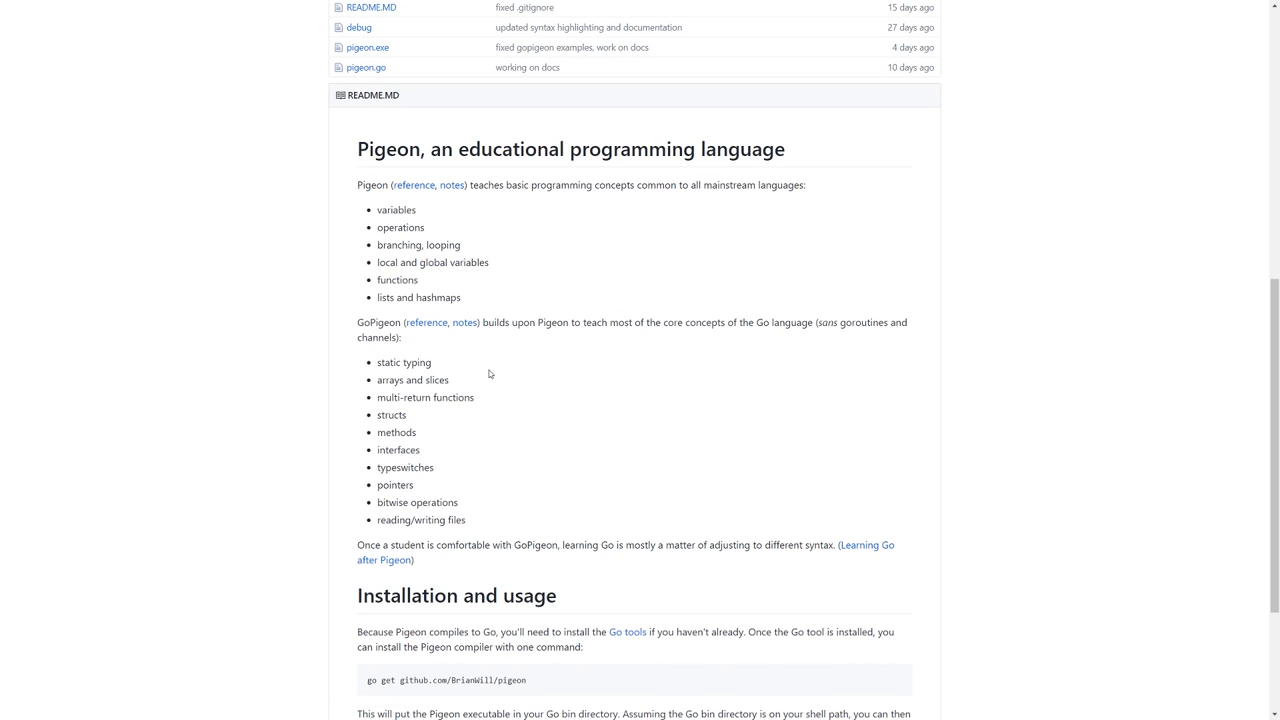
pyautogui.scroll(3)
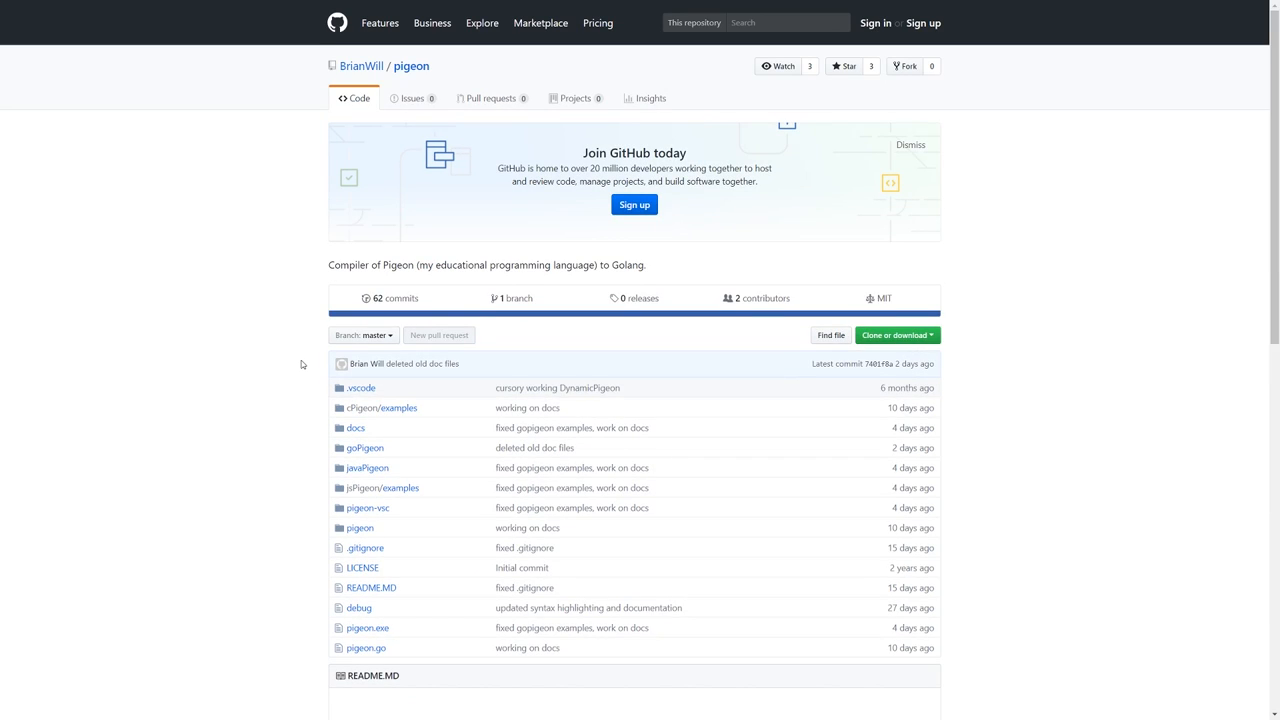
pyautogui.scroll(-3)
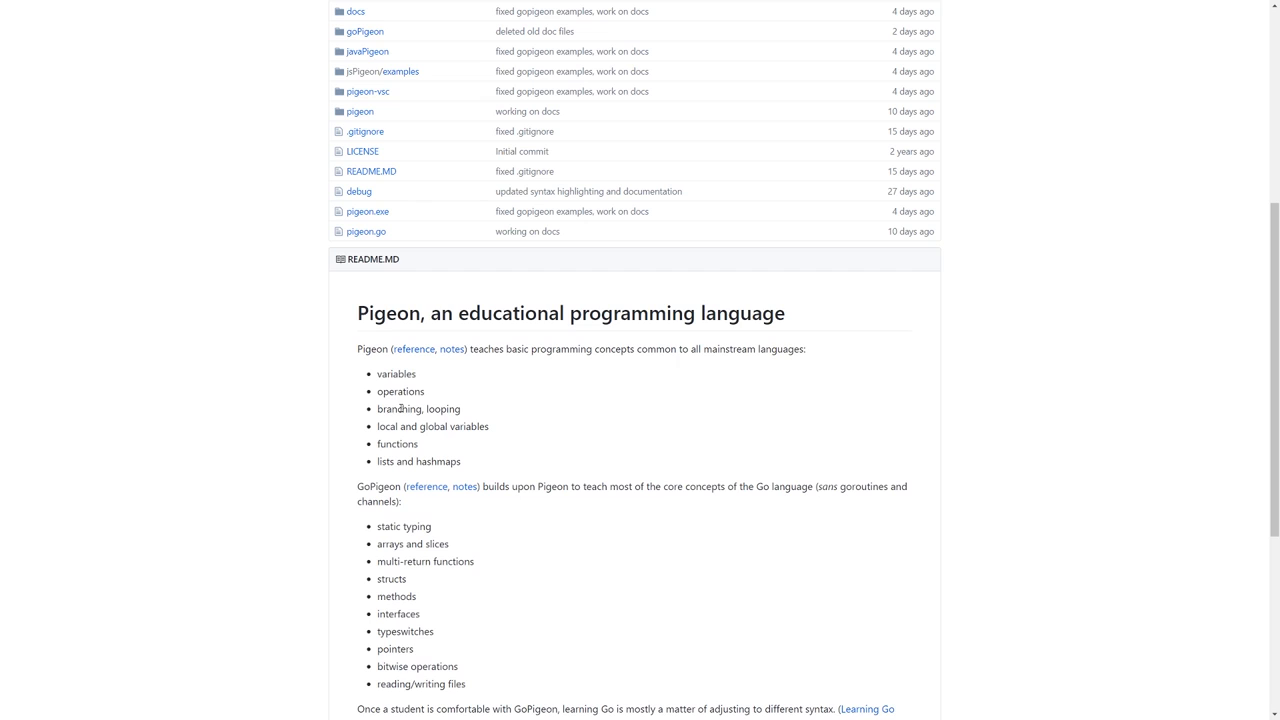
pyautogui.scroll(3)
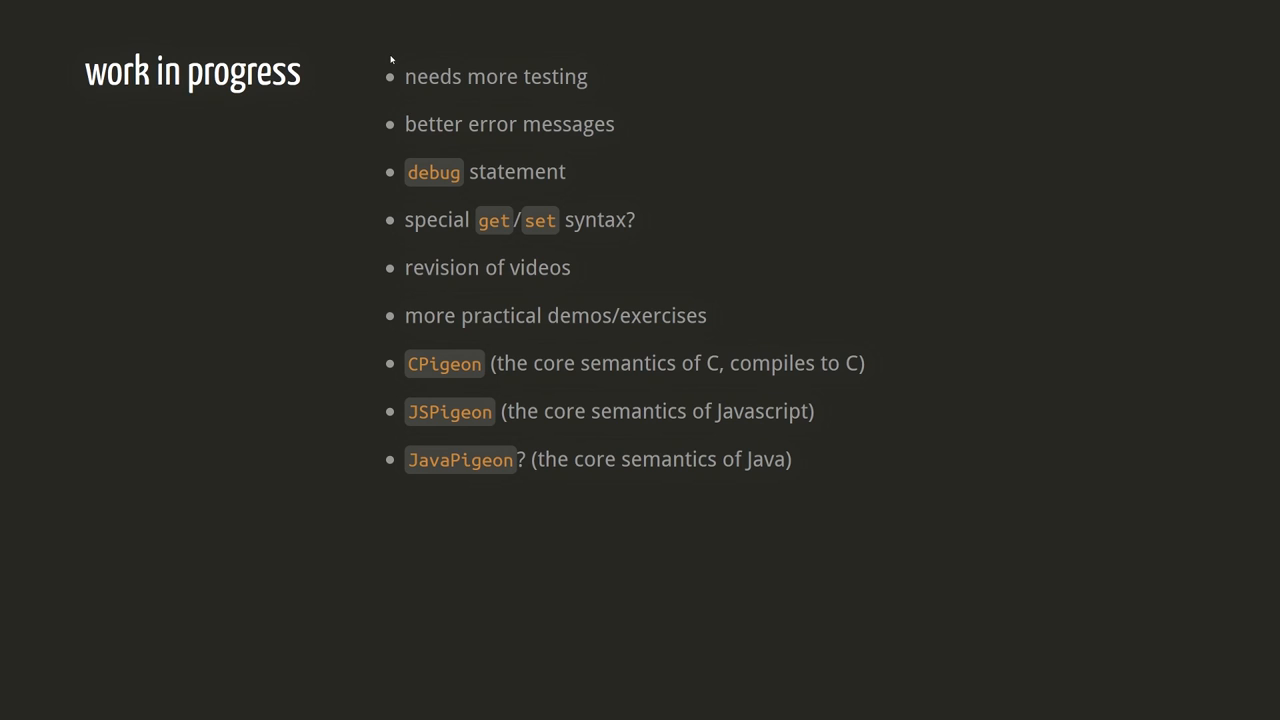
pyautogui.moveTo(553, 5)
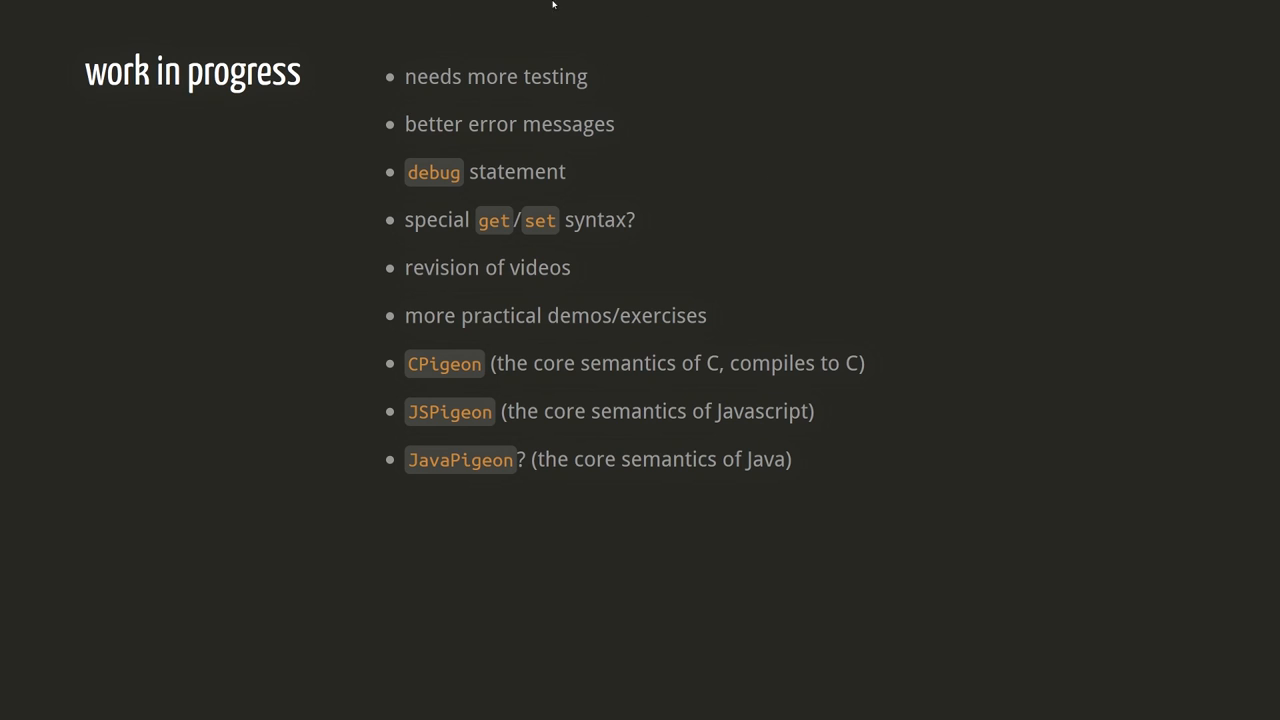
pyautogui.moveTo(697, 62)
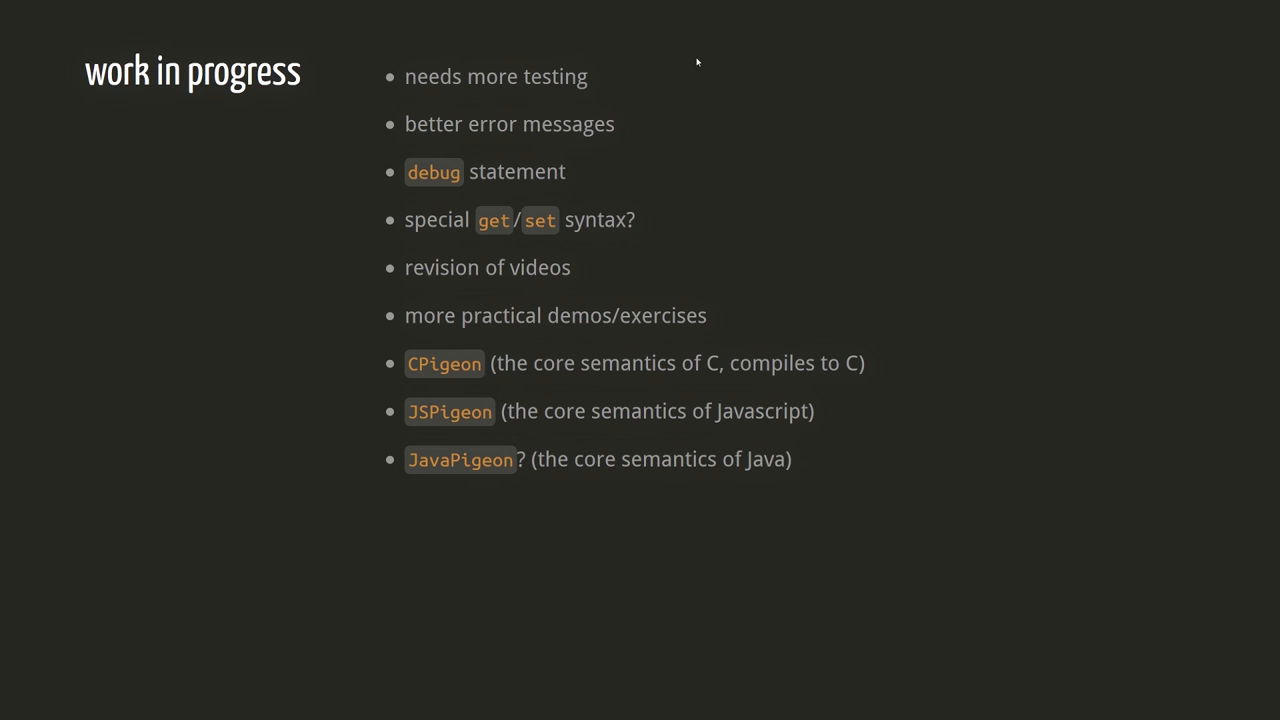
pyautogui.moveTo(689, 60)
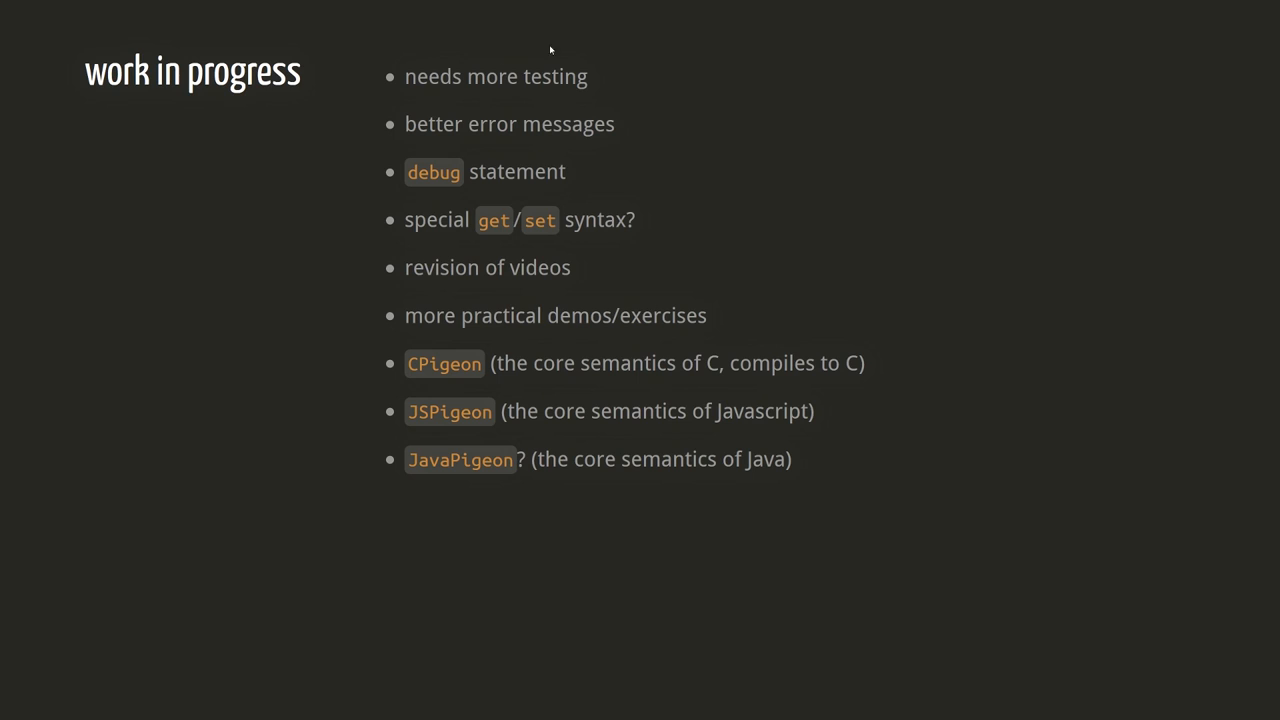
pyautogui.moveTo(290, 167)
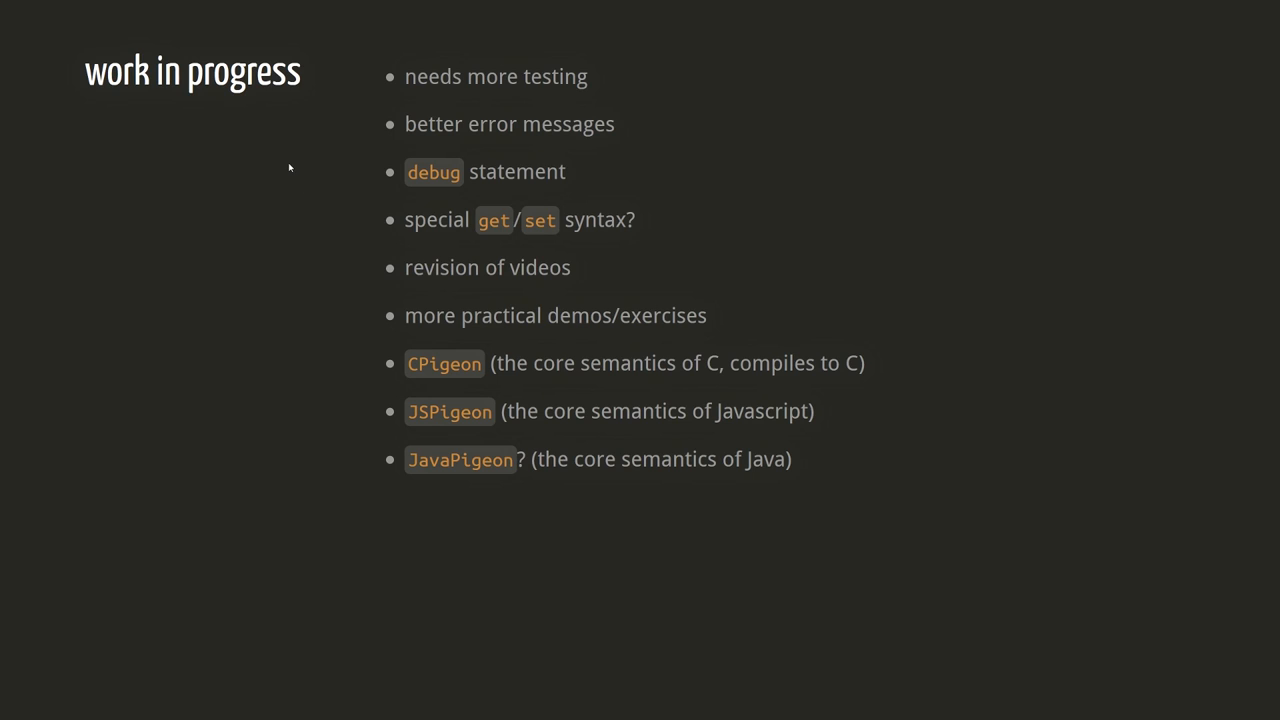
pyautogui.moveTo(336, 138)
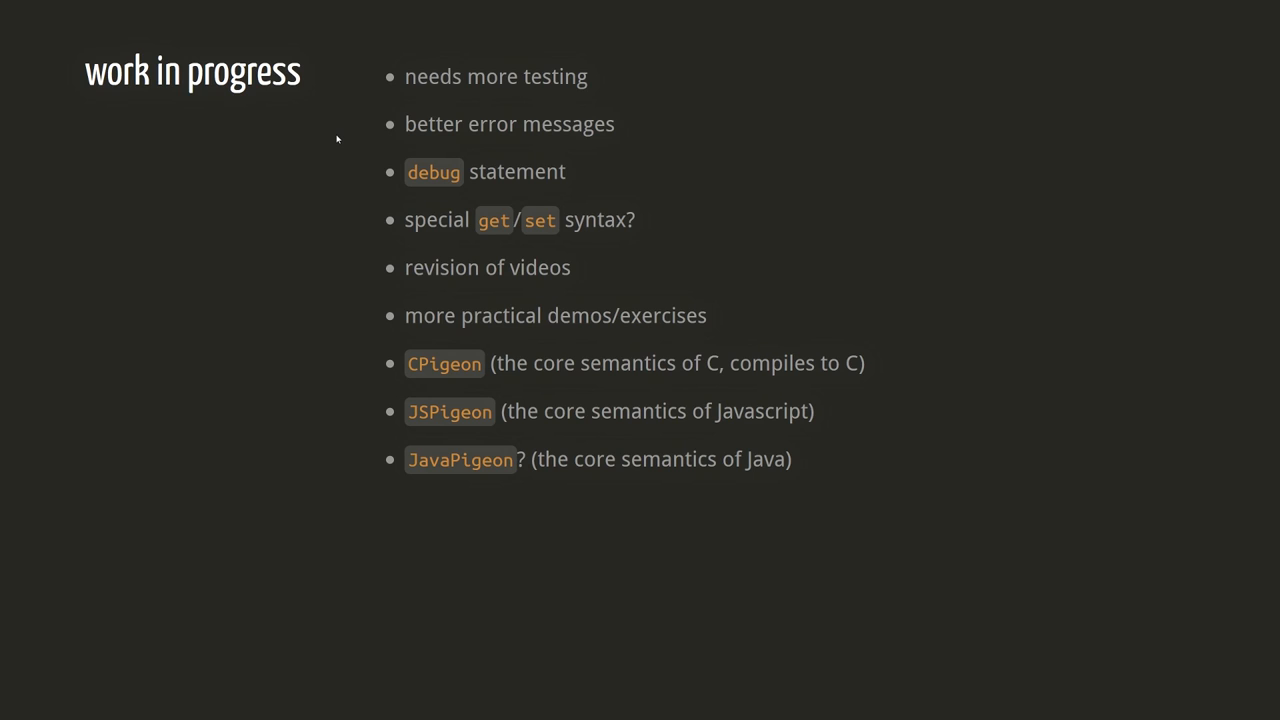
pyautogui.moveTo(352, 148)
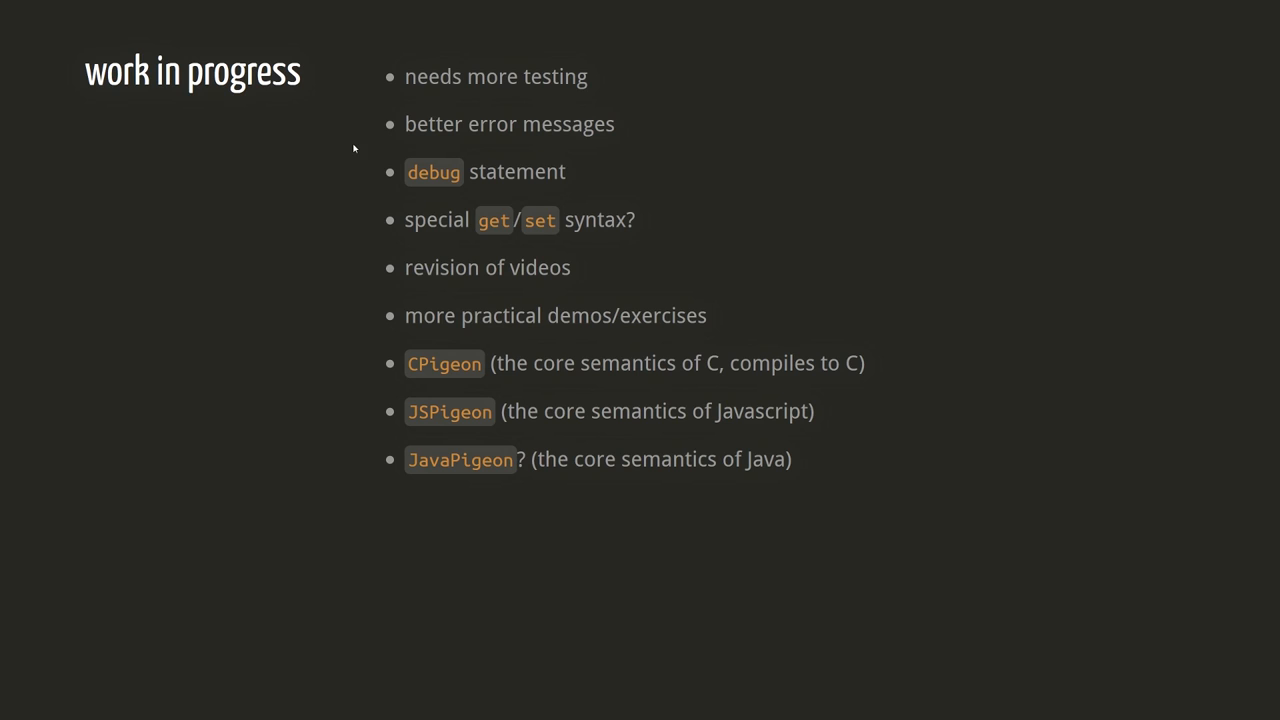
pyautogui.moveTo(315, 201)
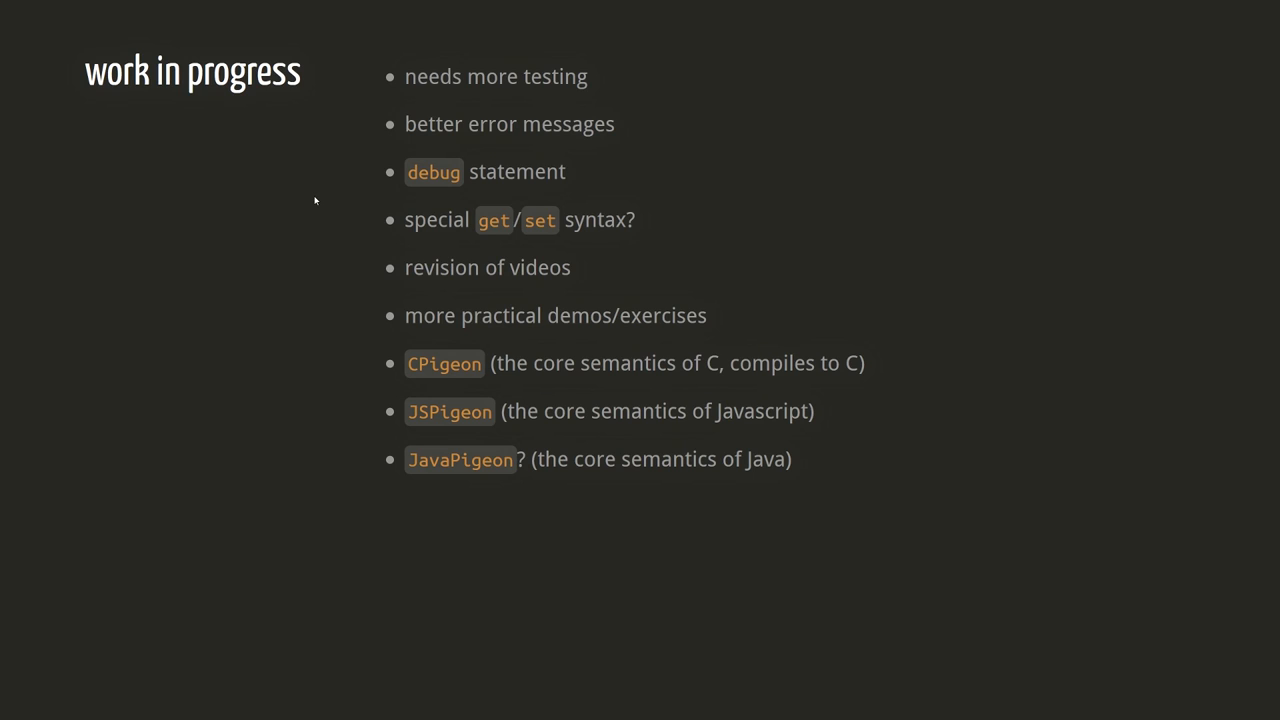
pyautogui.moveTo(310, 197)
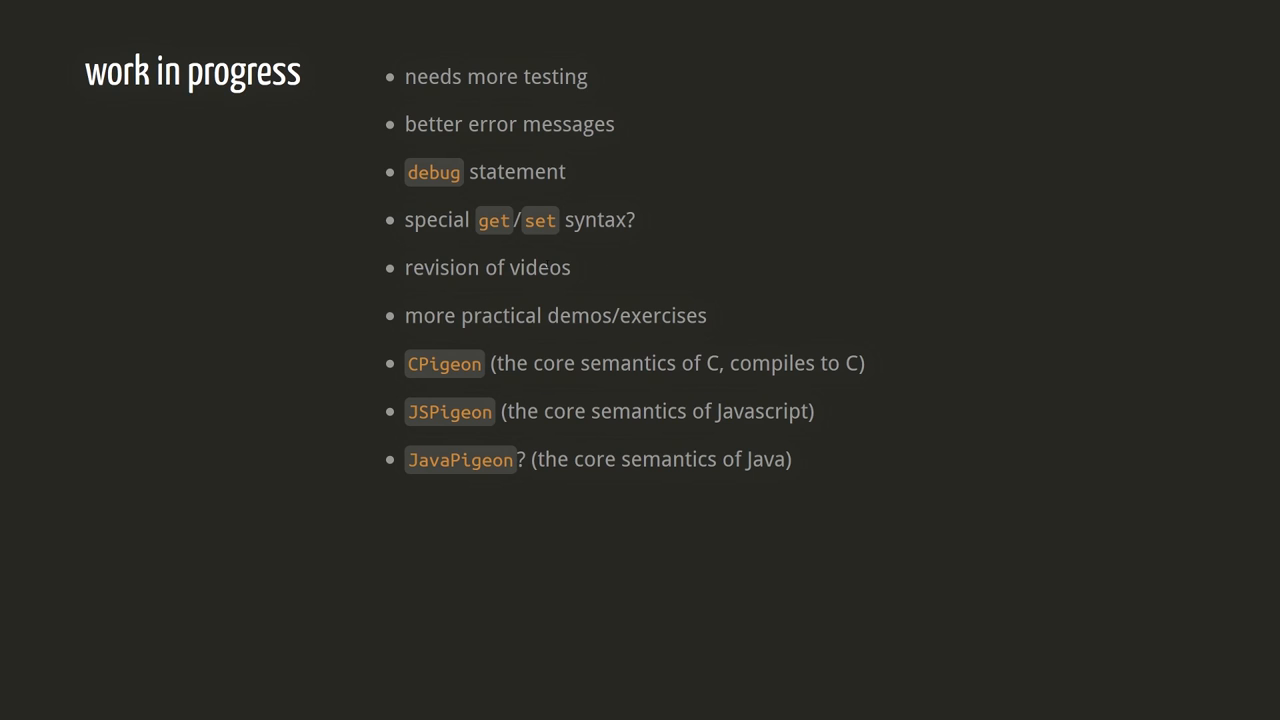
pyautogui.moveTo(350, 226)
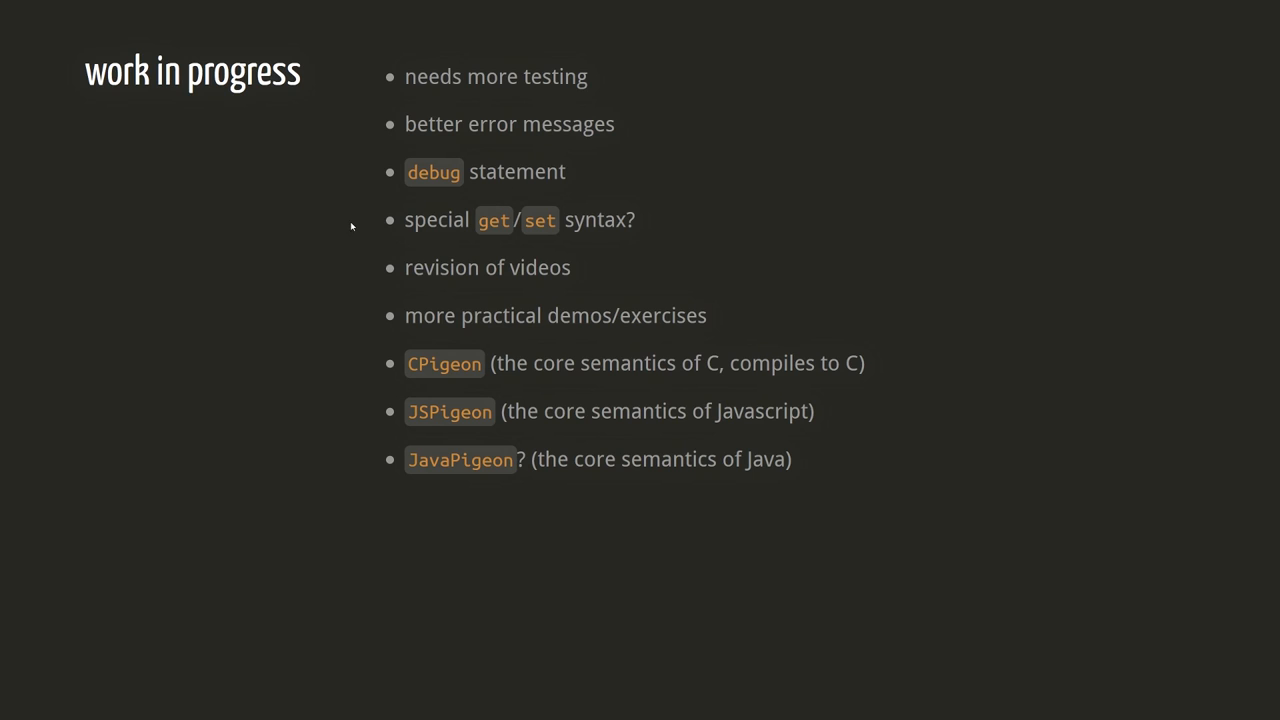
pyautogui.moveTo(277, 209)
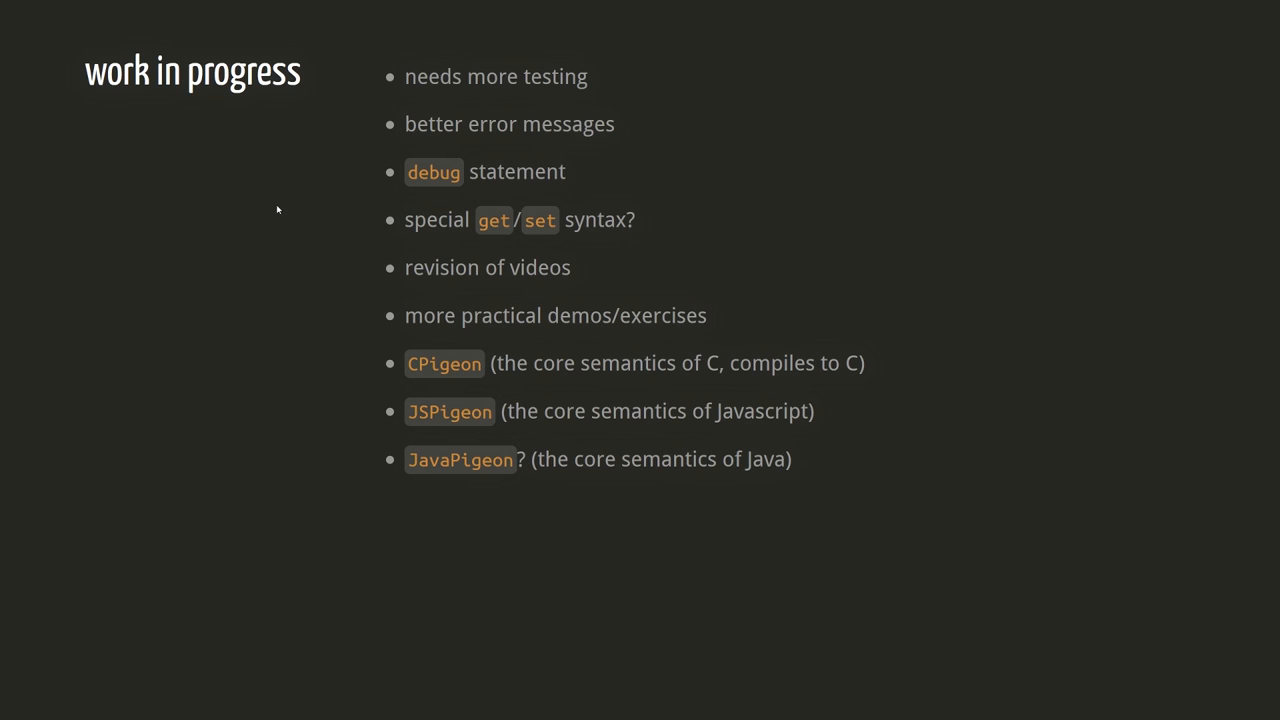